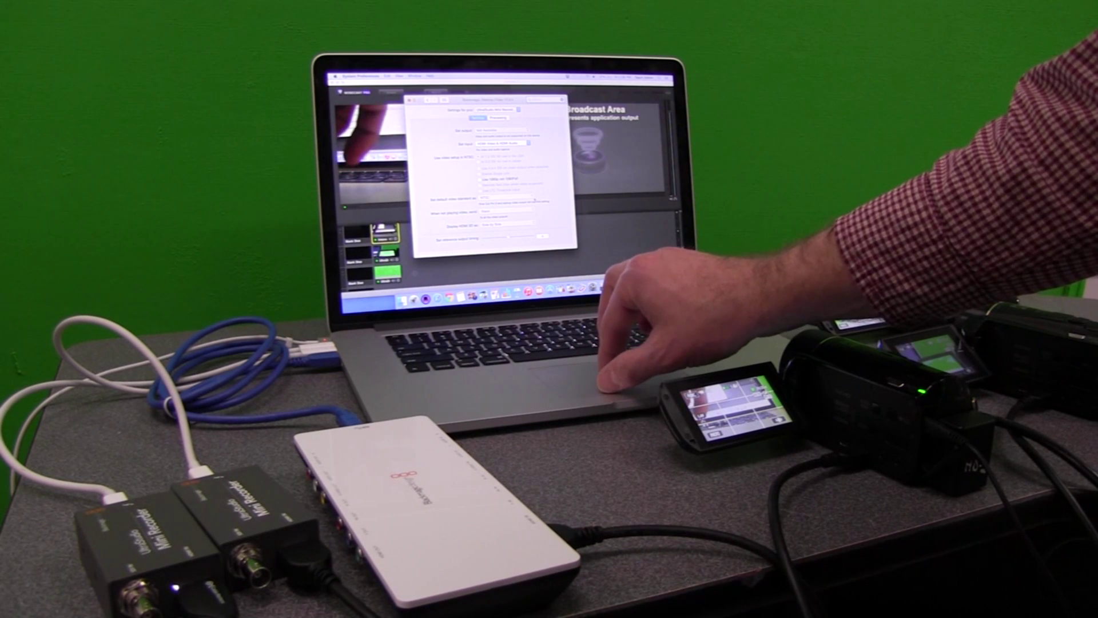
Step: Switch the Preferences dialog to its second tab to reveal the additional settings
click(493, 116)
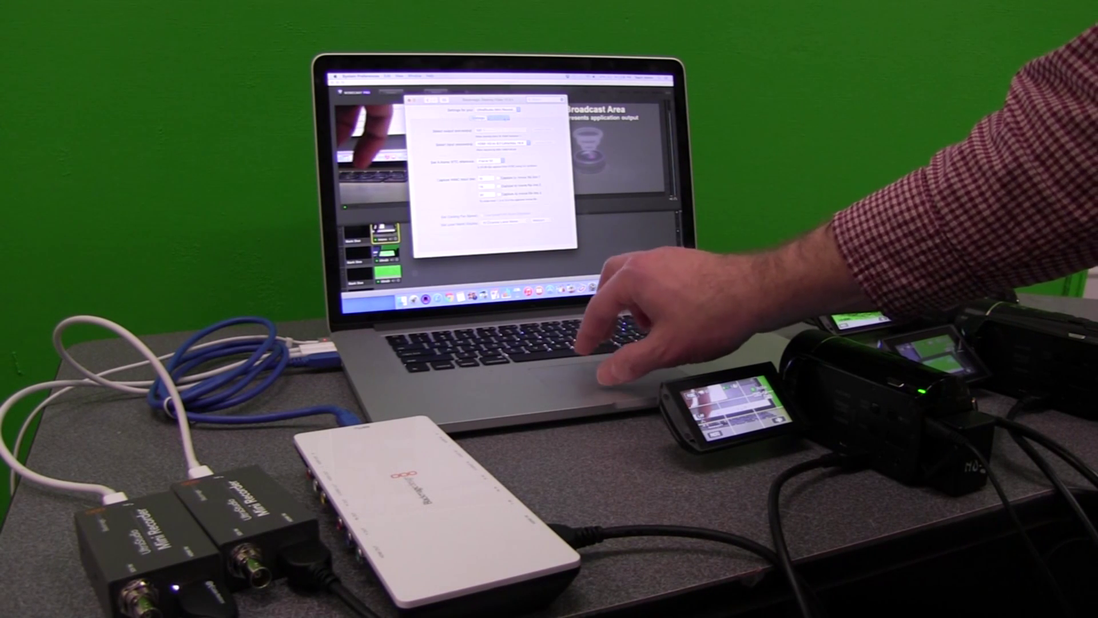